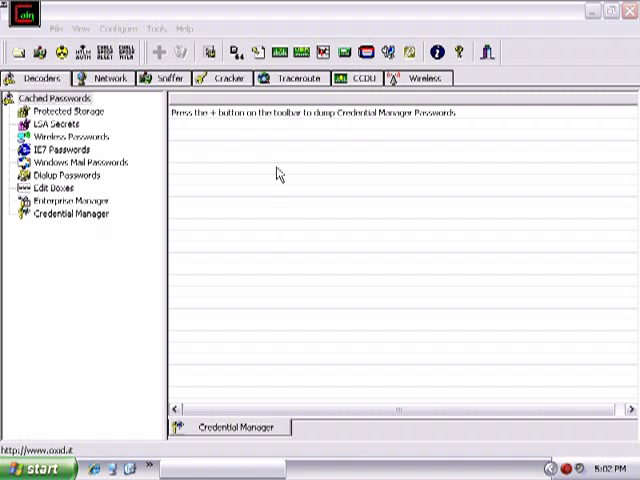
pyautogui.moveTo(198, 194)
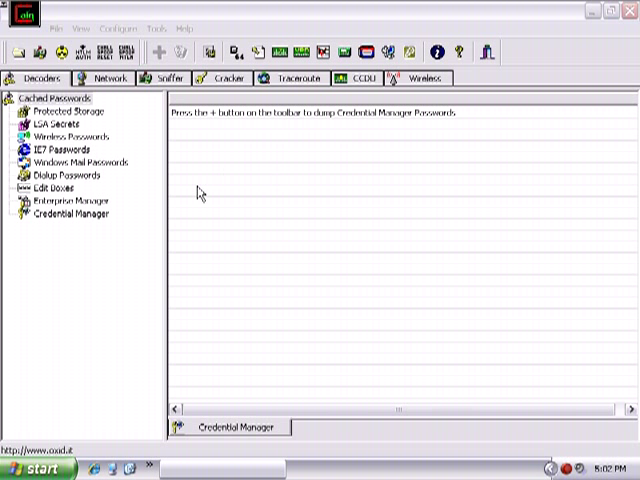
pyautogui.moveTo(194, 142)
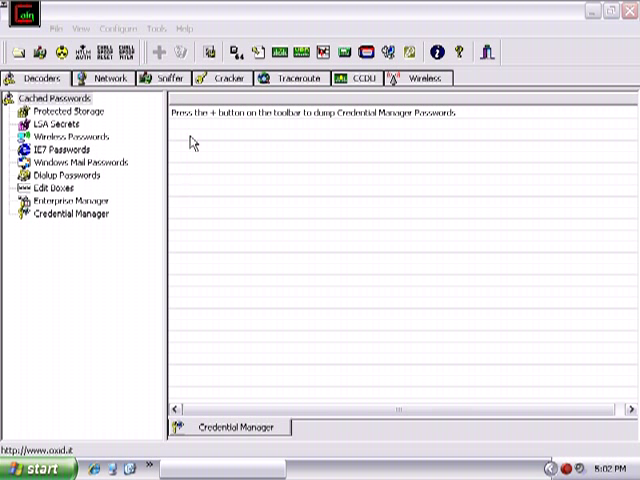
pyautogui.moveTo(192, 120)
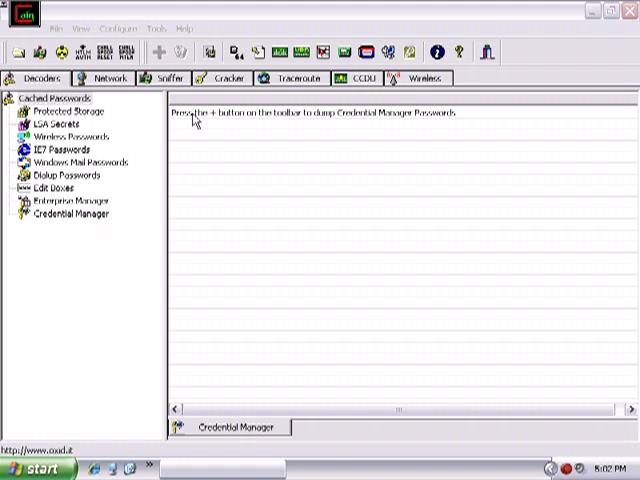
pyautogui.moveTo(144, 100)
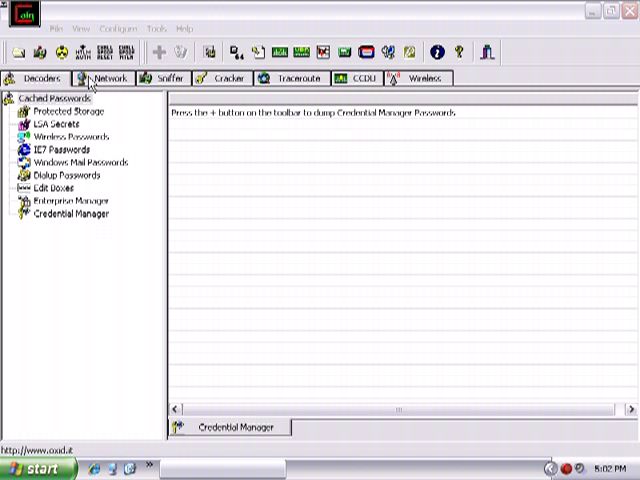
# Select the network adapter in Configure's Sniffer page and start the sniffer.
pyautogui.click(108, 78)
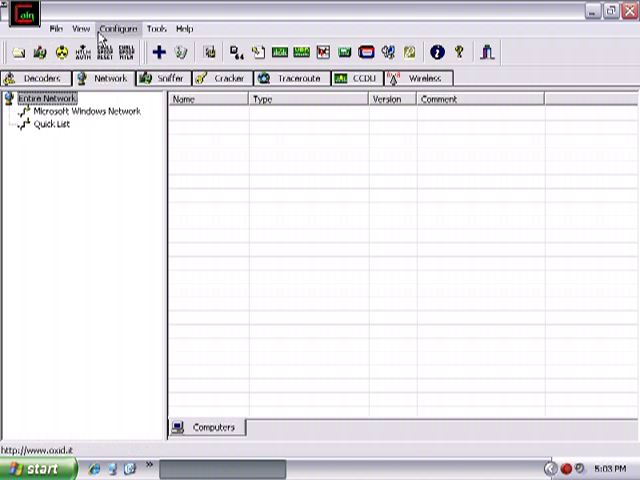
pyautogui.click(116, 28)
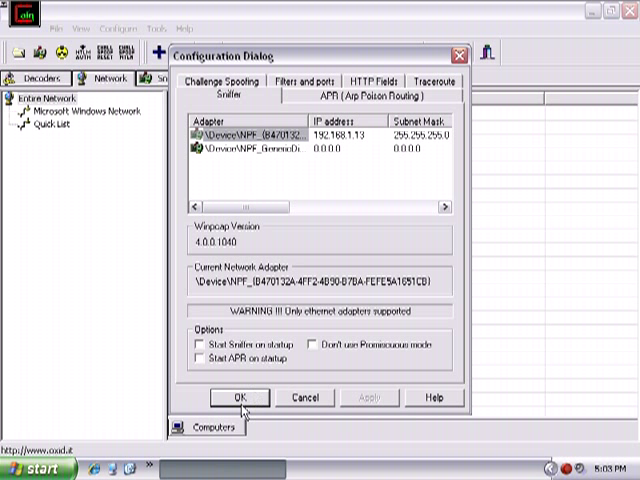
pyautogui.click(242, 396)
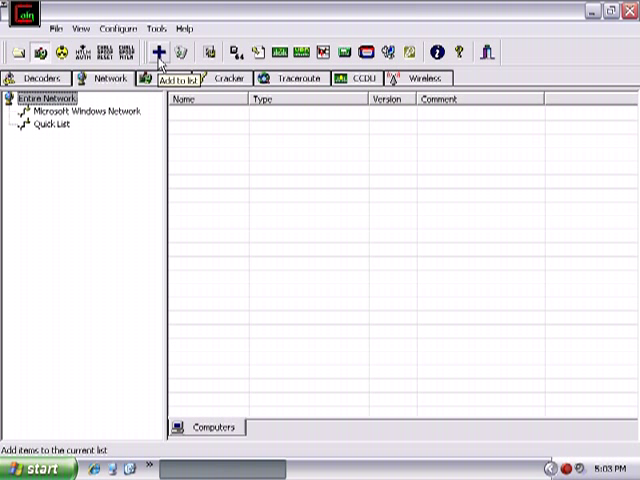
pyautogui.click(156, 52)
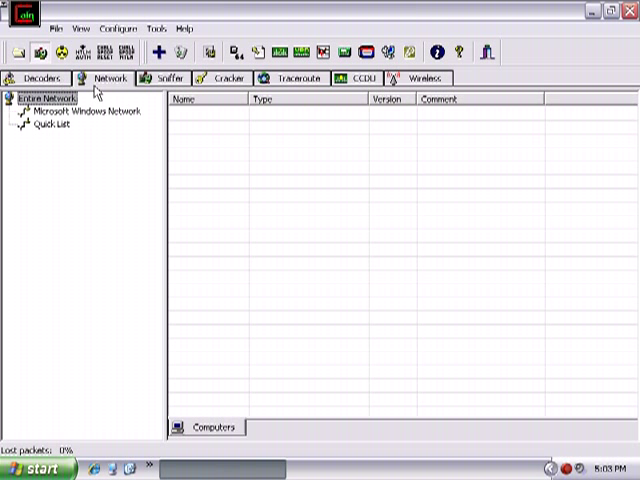
pyautogui.moveTo(76, 112)
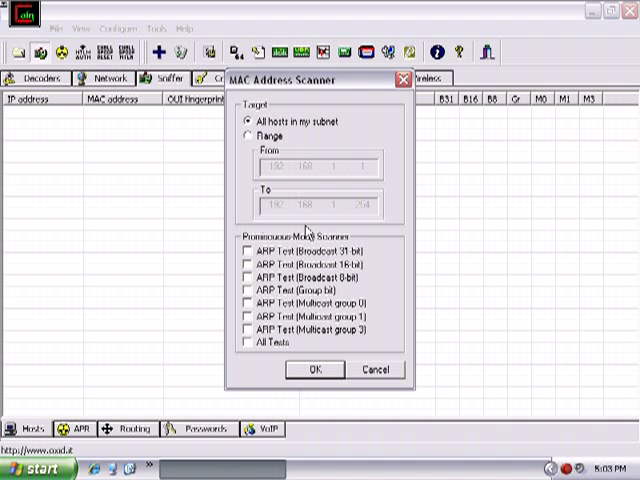
# Run the MAC Address Scanner on all hosts in my subnet.
pyautogui.click(312, 368)
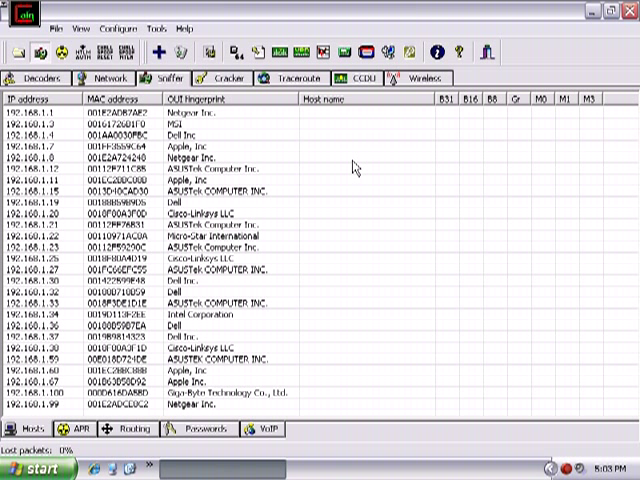
pyautogui.moveTo(322, 148)
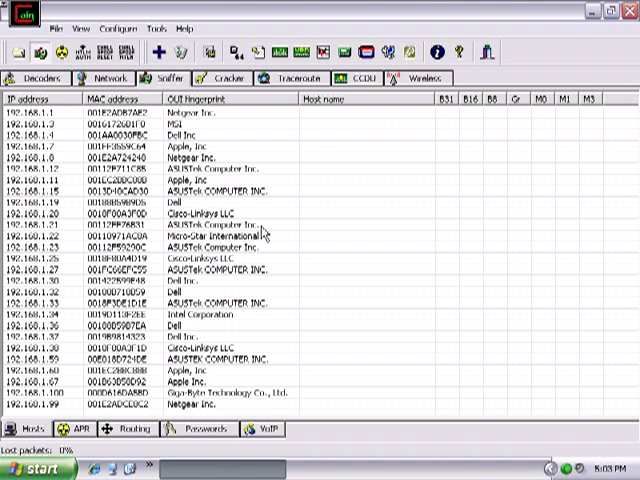
# Browse the Microsoft Windows Network entry, then show the Sniffer's empty APR view.
pyautogui.click(108, 78)
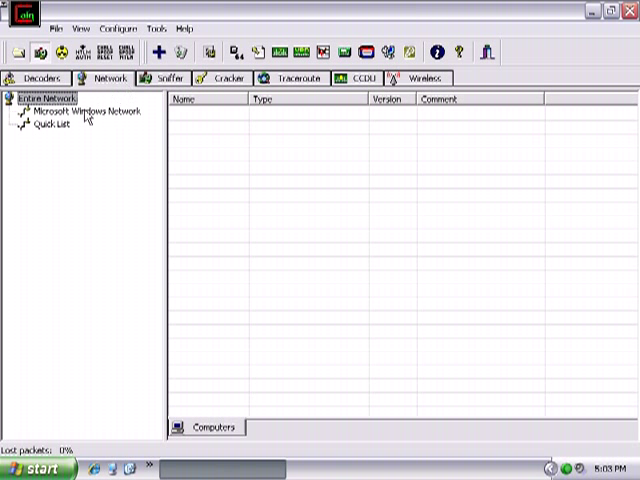
pyautogui.click(84, 112)
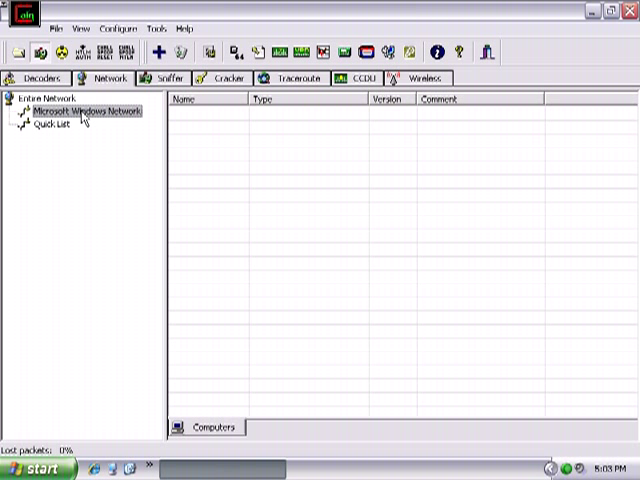
pyautogui.moveTo(160, 82)
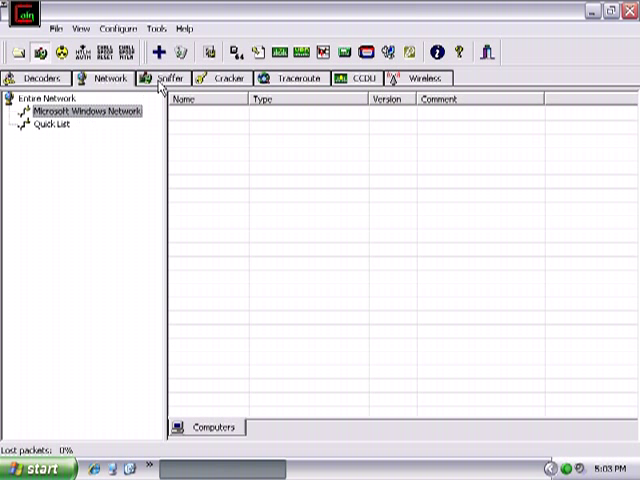
pyautogui.click(164, 78)
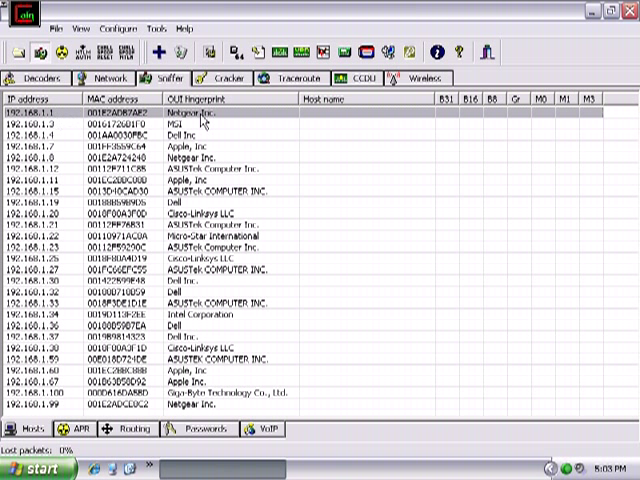
pyautogui.moveTo(204, 120)
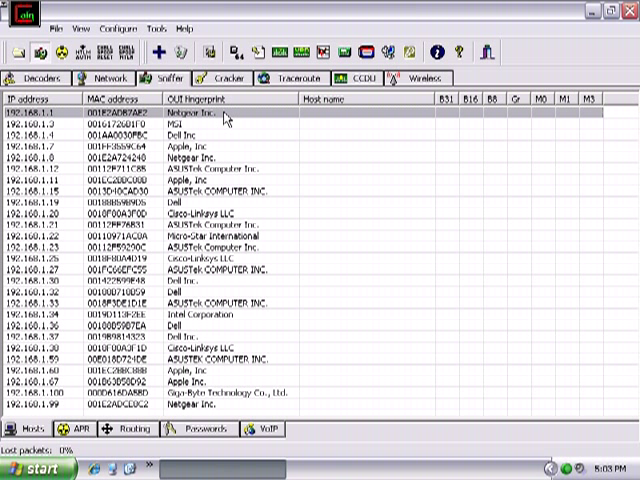
pyautogui.moveTo(192, 190)
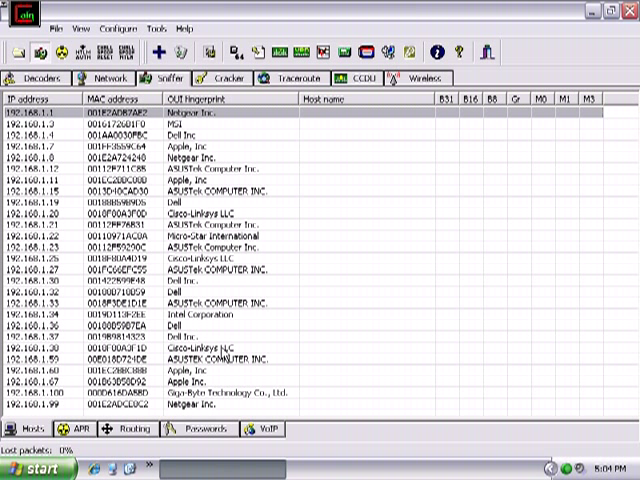
pyautogui.click(200, 348)
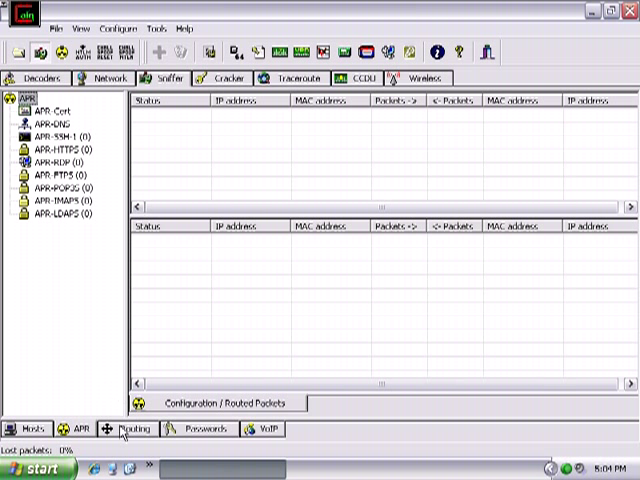
# Review the empty Routing (OSPF routers), Passwords and VoIP sections of the sniffer.
pyautogui.click(132, 428)
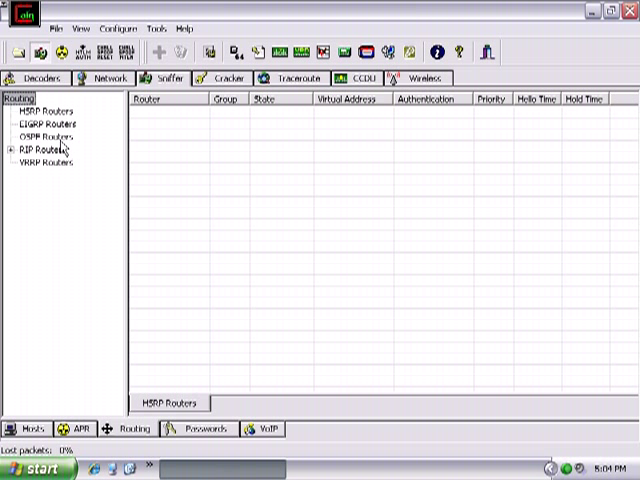
pyautogui.click(44, 136)
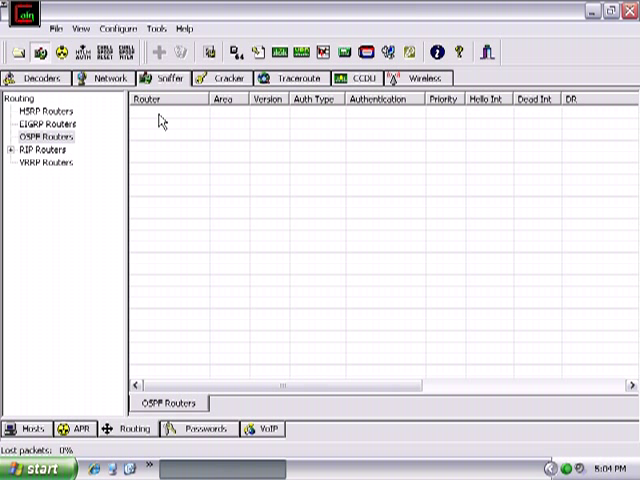
pyautogui.moveTo(184, 342)
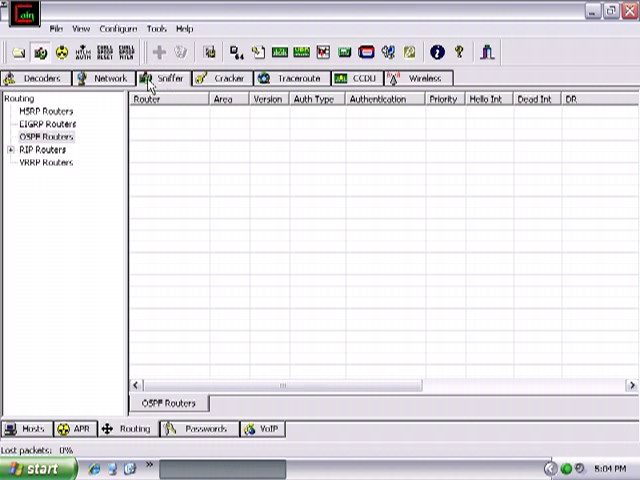
pyautogui.click(42, 136)
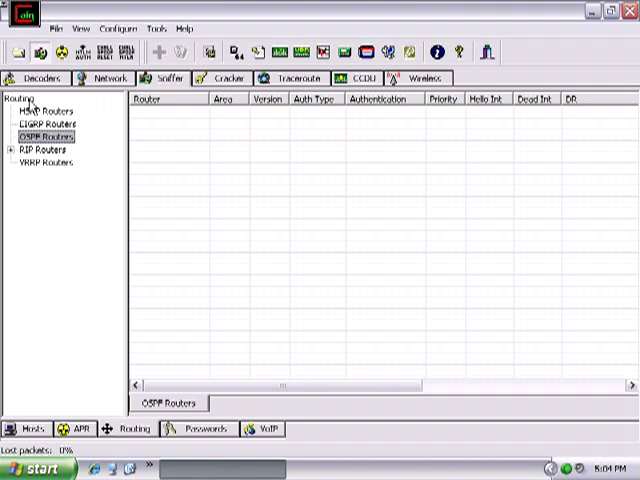
pyautogui.click(202, 428)
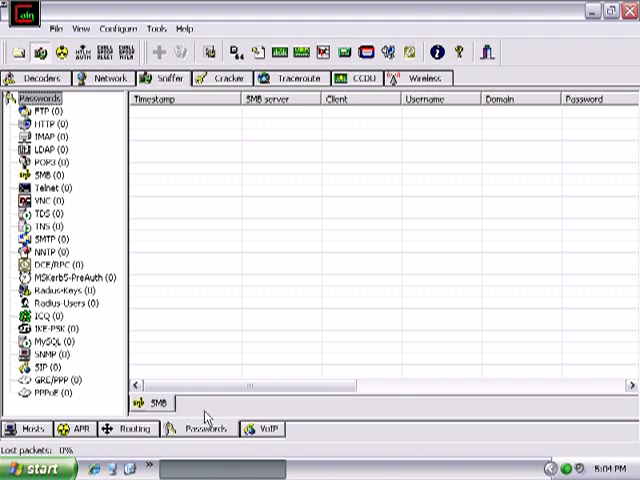
pyautogui.moveTo(90, 176)
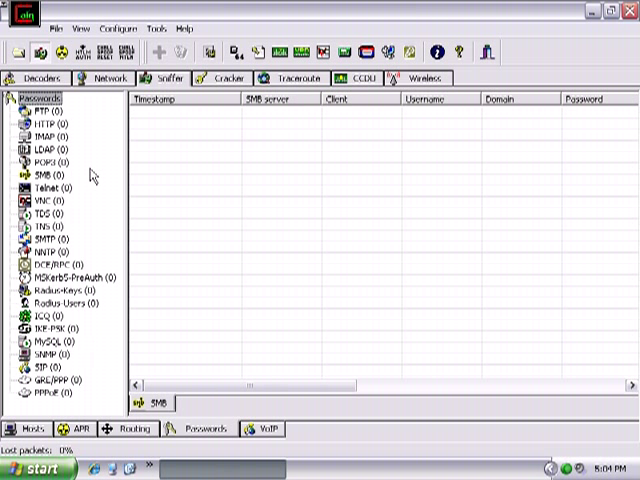
pyautogui.moveTo(52, 316)
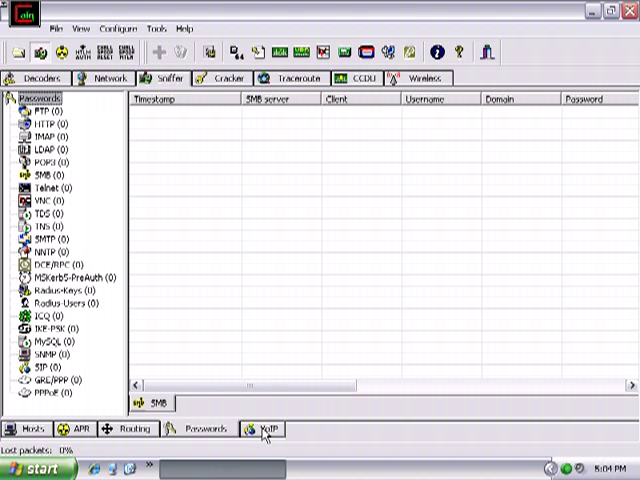
pyautogui.click(264, 428)
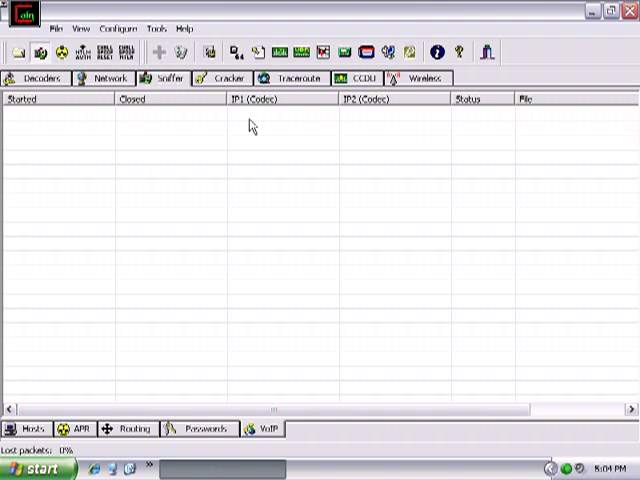
pyautogui.moveTo(120, 148)
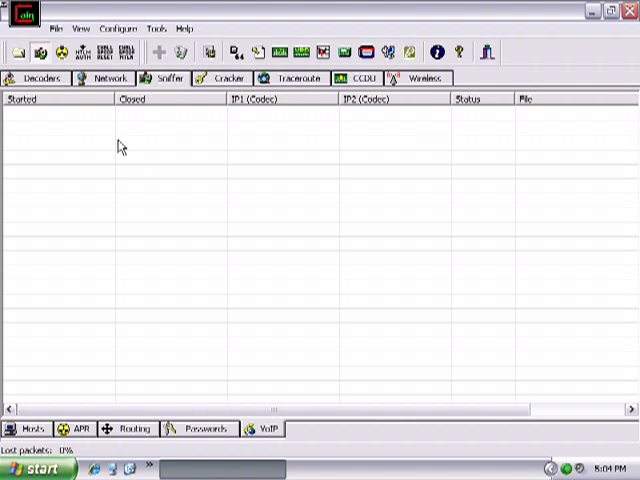
pyautogui.moveTo(238, 138)
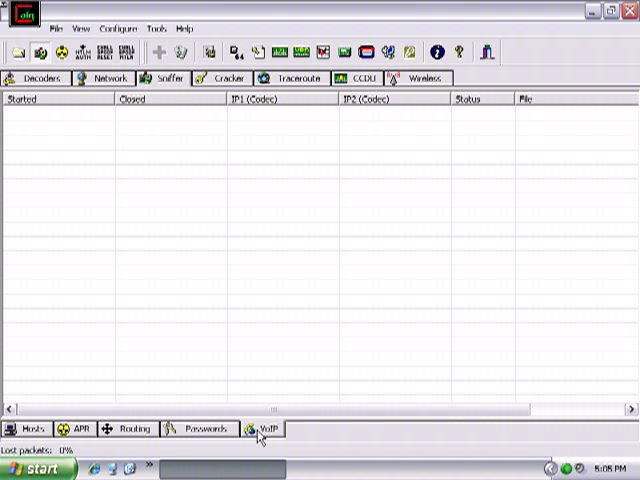
# Return to the APR section with its empty host tables.
pyautogui.click(30, 428)
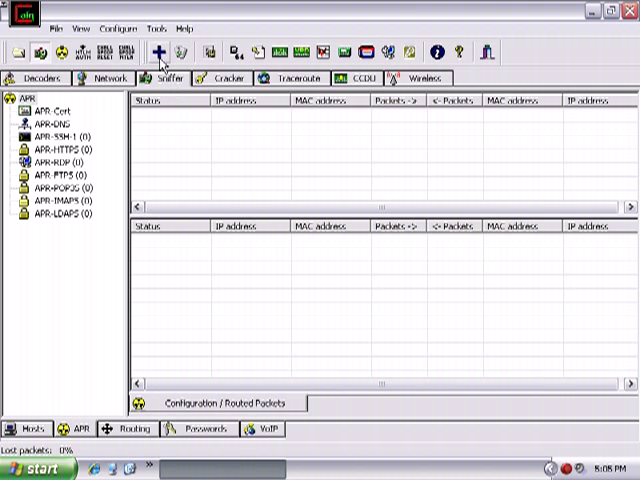
# Add a poisoning route pairing gateway 192.168.1.1 with host 192.168.1.24.
pyautogui.click(156, 52)
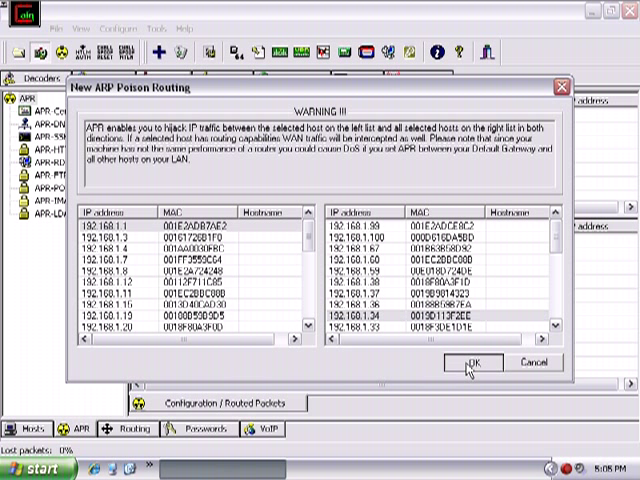
pyautogui.click(476, 362)
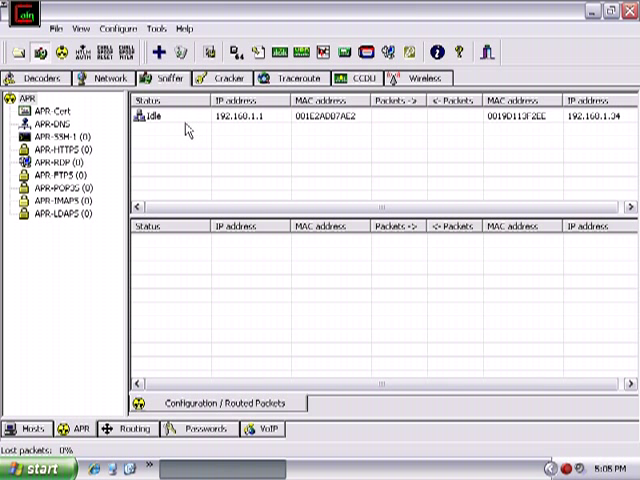
pyautogui.moveTo(310, 128)
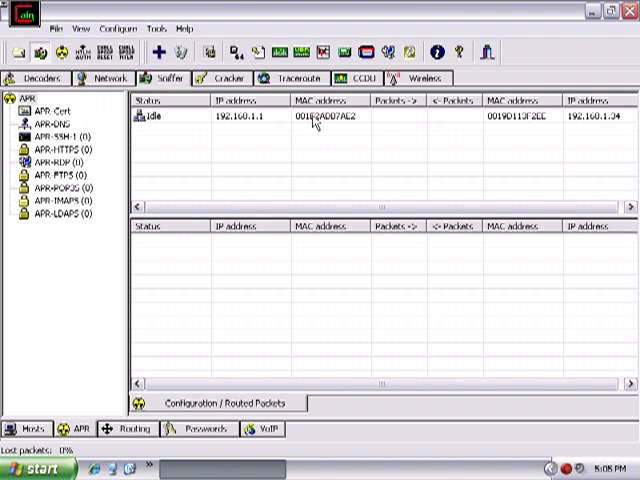
pyautogui.moveTo(604, 122)
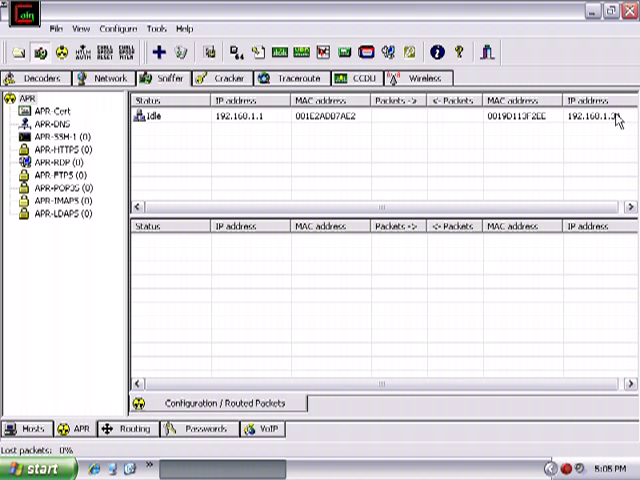
pyautogui.moveTo(612, 126)
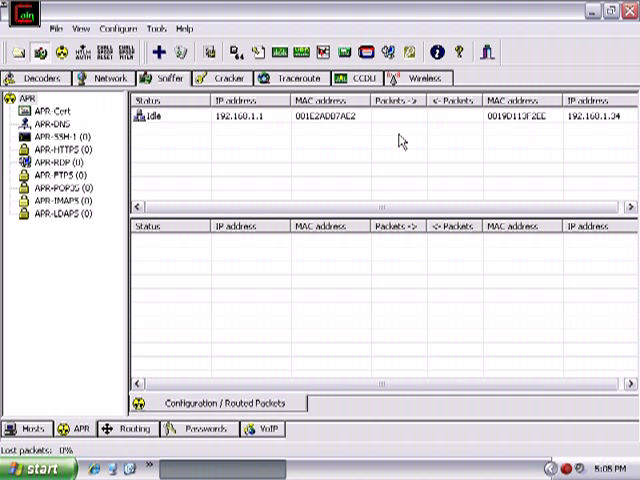
pyautogui.moveTo(312, 128)
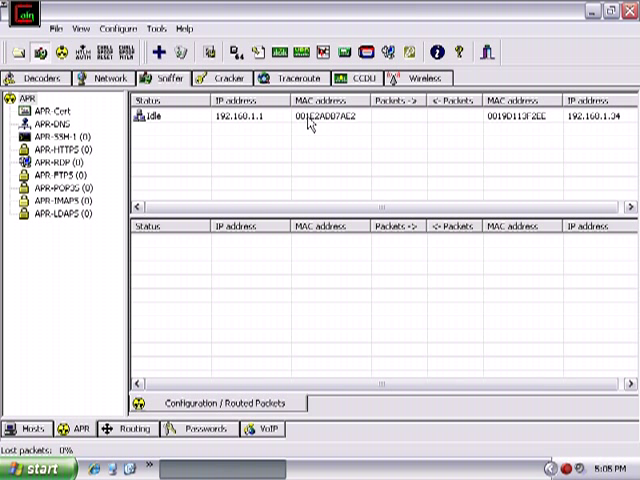
pyautogui.moveTo(332, 126)
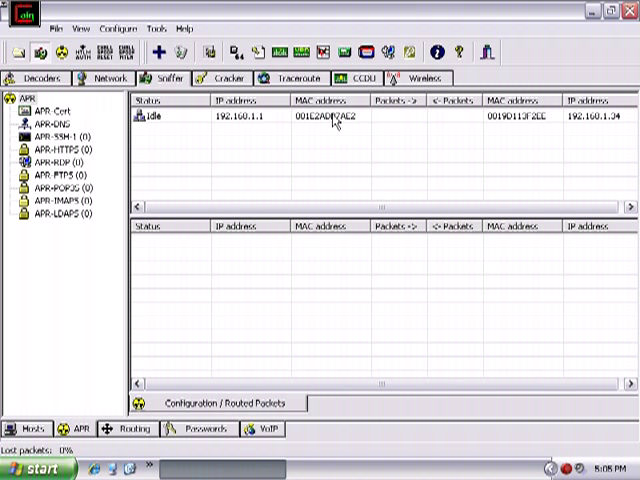
pyautogui.moveTo(528, 122)
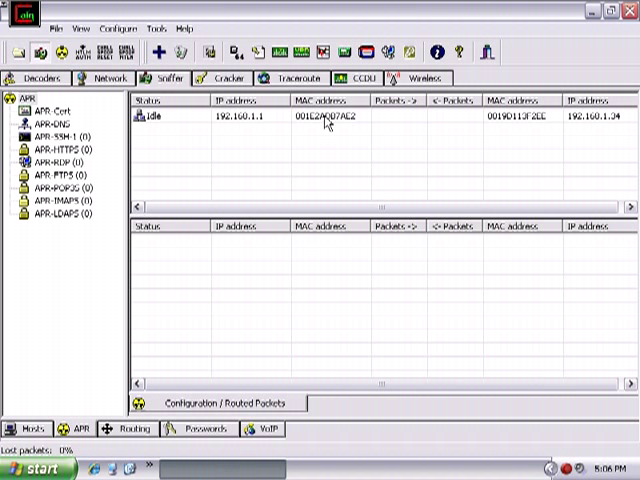
pyautogui.moveTo(522, 124)
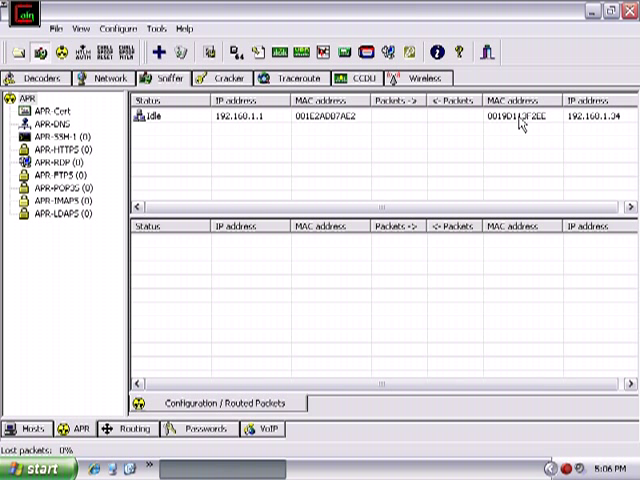
pyautogui.moveTo(516, 122)
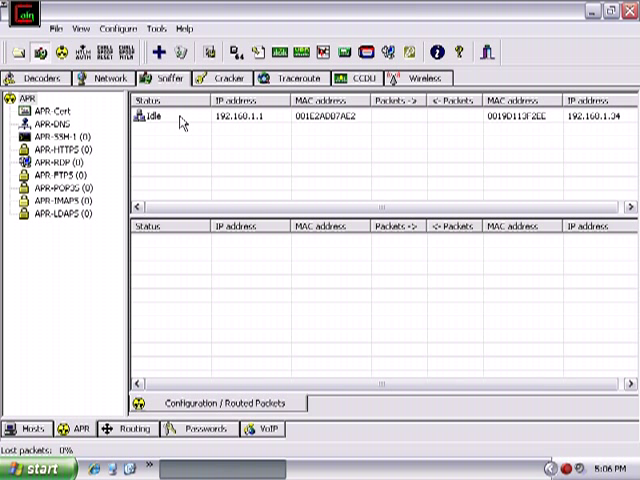
pyautogui.moveTo(72, 52)
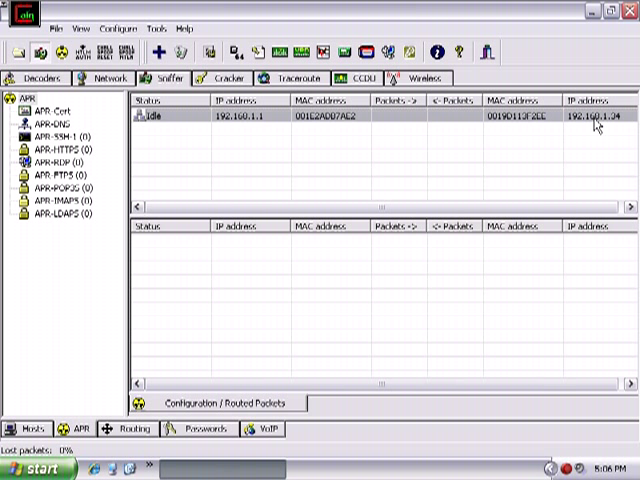
pyautogui.moveTo(596, 126)
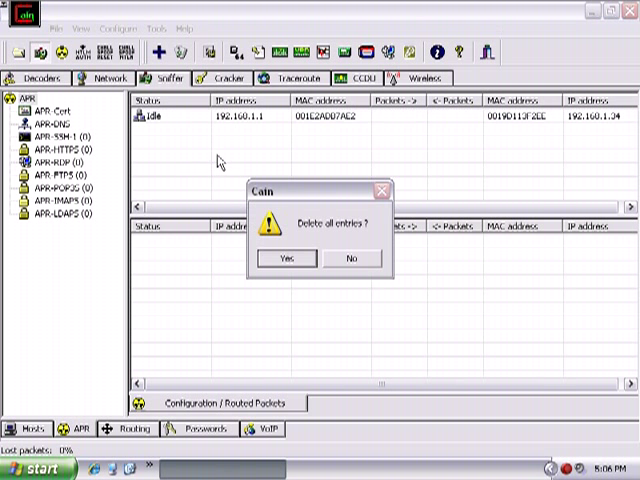
# Confirm deleting all routing entries and reopen the New ARP Poison Routing dialog.
pyautogui.click(288, 258)
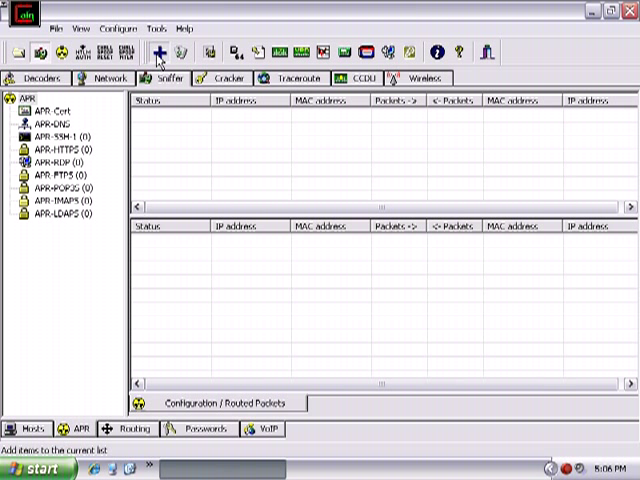
pyautogui.click(158, 52)
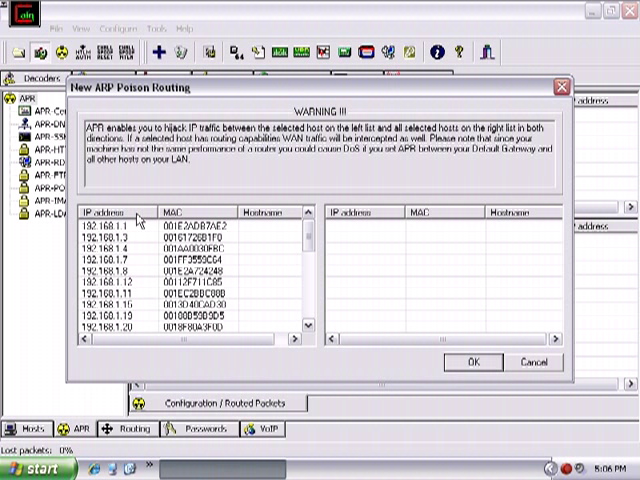
pyautogui.moveTo(124, 312)
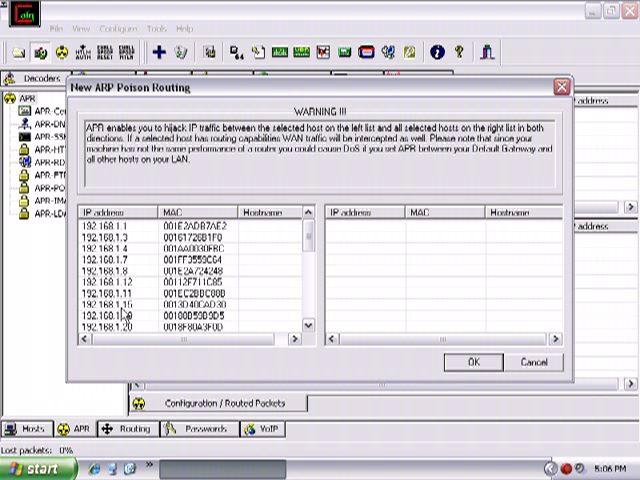
pyautogui.moveTo(388, 378)
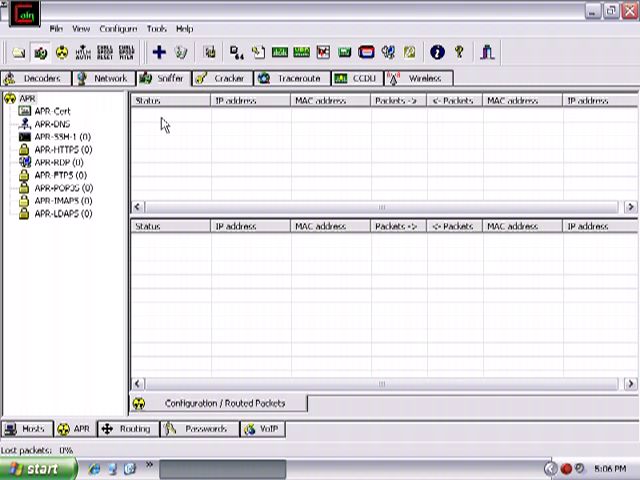
pyautogui.moveTo(224, 84)
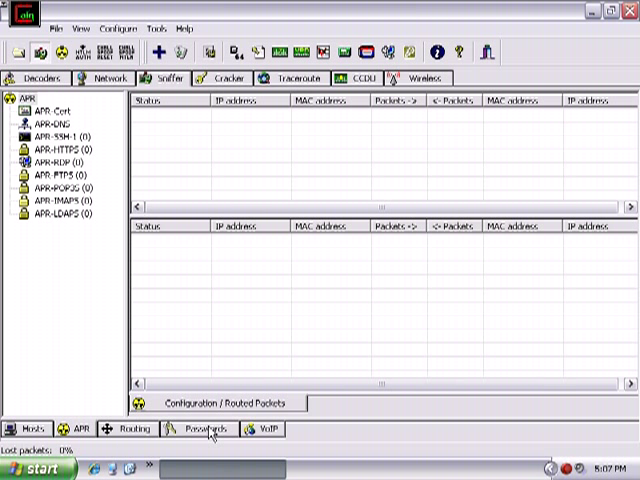
# Show the Passwords section at its empty SMB list.
pyautogui.click(204, 428)
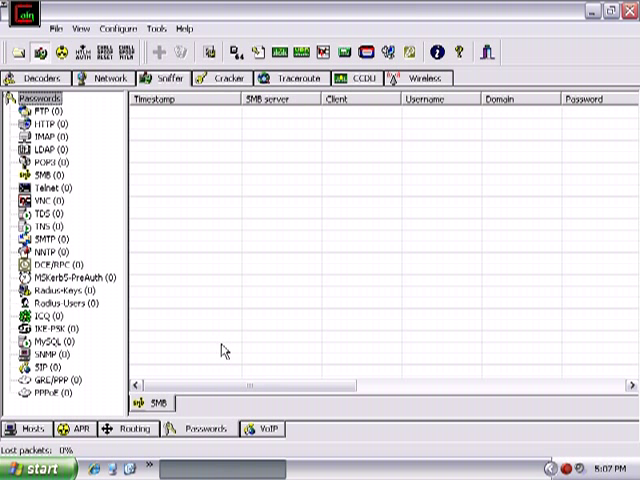
pyautogui.moveTo(156, 348)
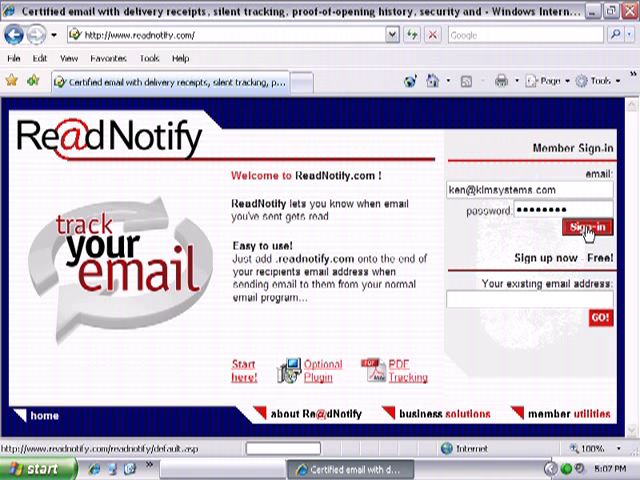
# Sign in to ReadNotify with the filled email and password in Internet Explorer.
pyautogui.click(586, 222)
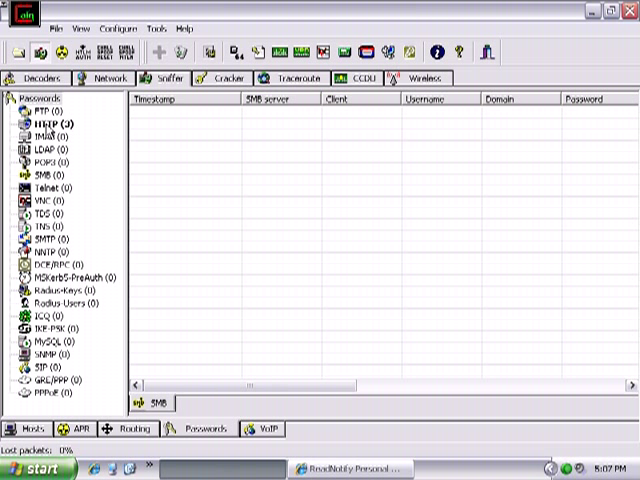
# Select HTTP in the Passwords tree to reveal three captured logins including ReadNotify.
pyautogui.click(48, 112)
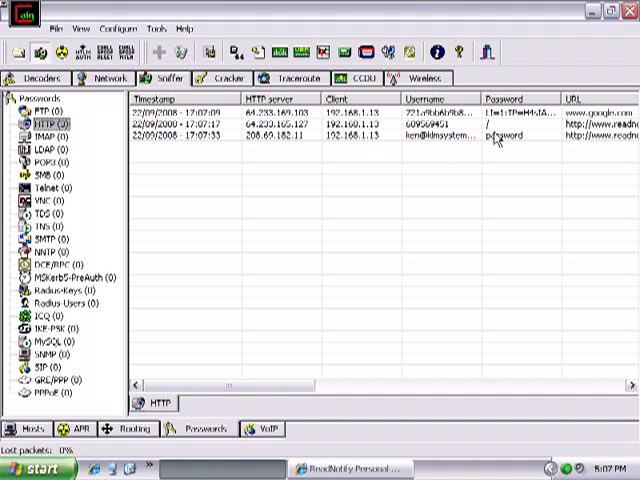
pyautogui.moveTo(288, 400)
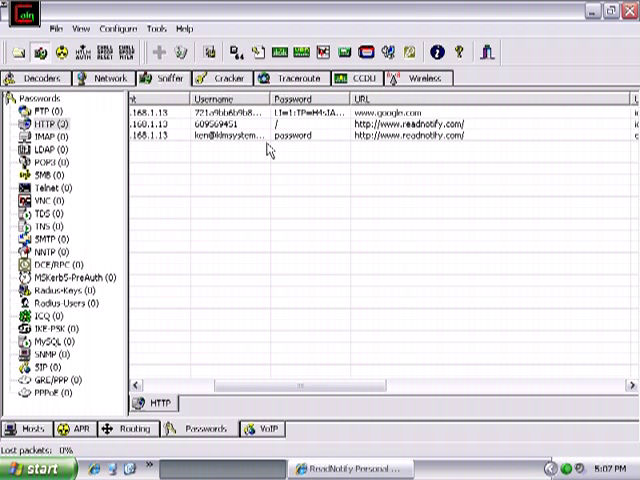
pyautogui.click(240, 136)
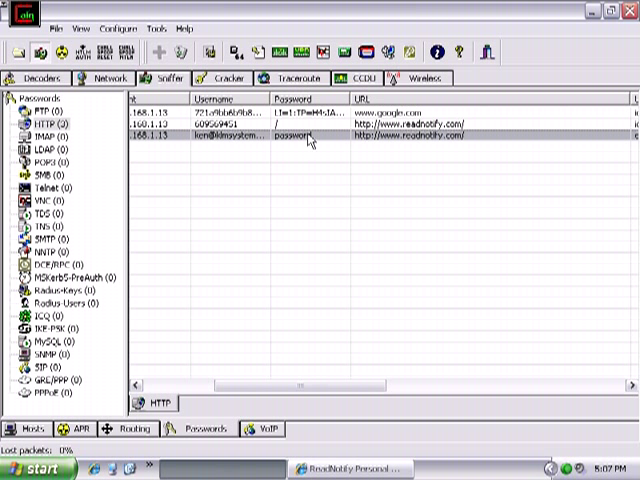
pyautogui.moveTo(368, 340)
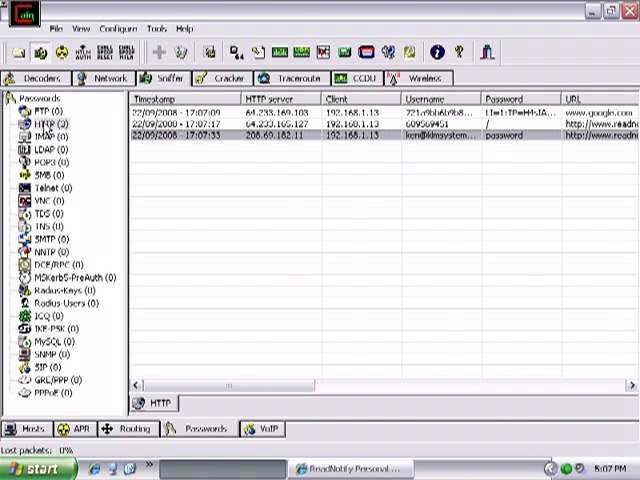
pyautogui.moveTo(58, 204)
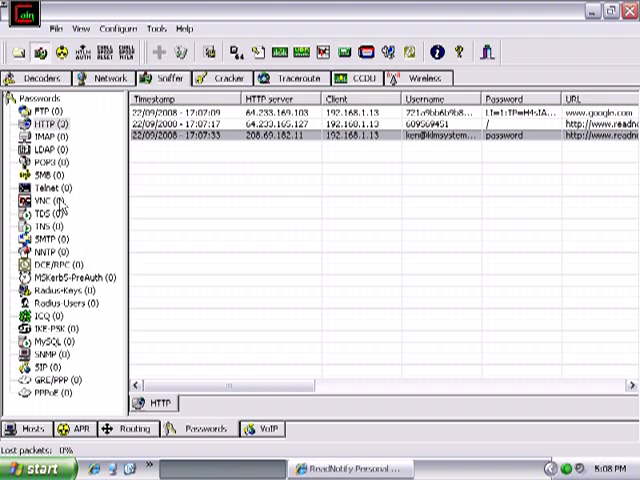
# Launch a Telnet session to the remote server via Run and submit the username at its login prompt.
pyautogui.click(28, 468)
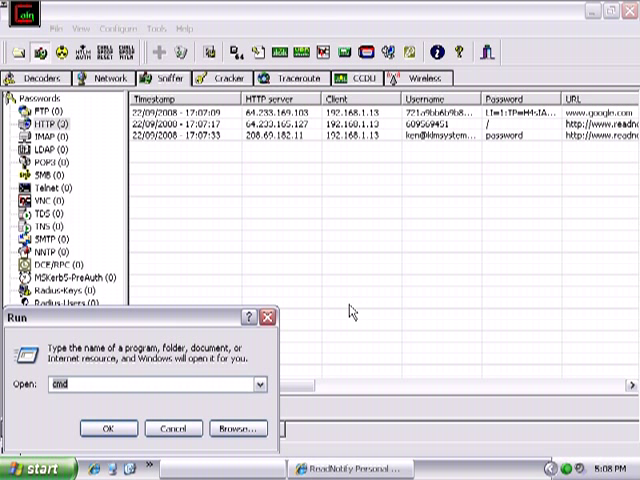
pyautogui.click(258, 384)
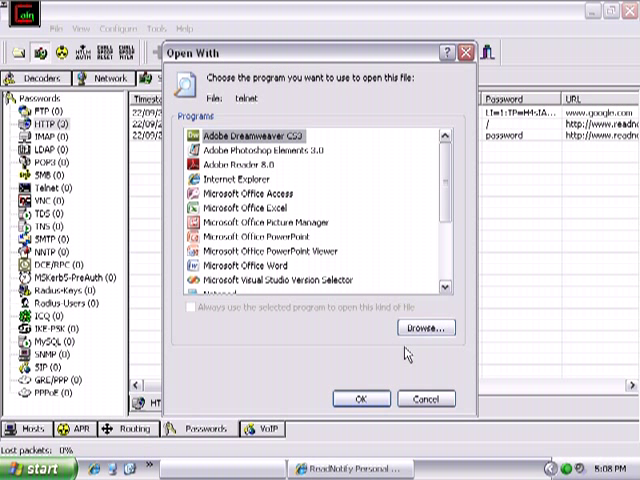
pyautogui.click(30, 468)
pyautogui.write('kmay')
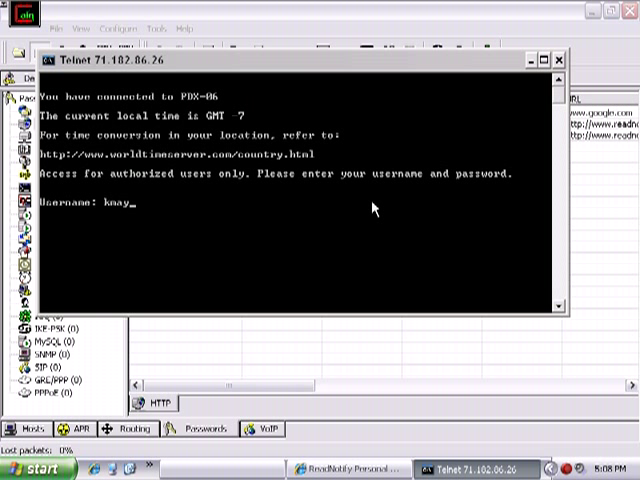
pyautogui.press('enter')
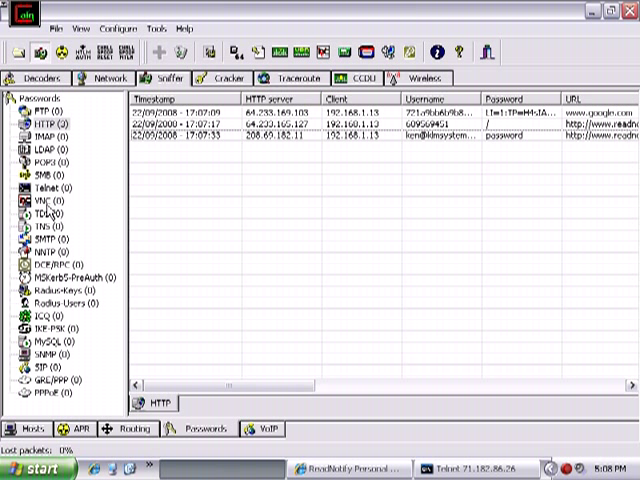
pyautogui.click(44, 188)
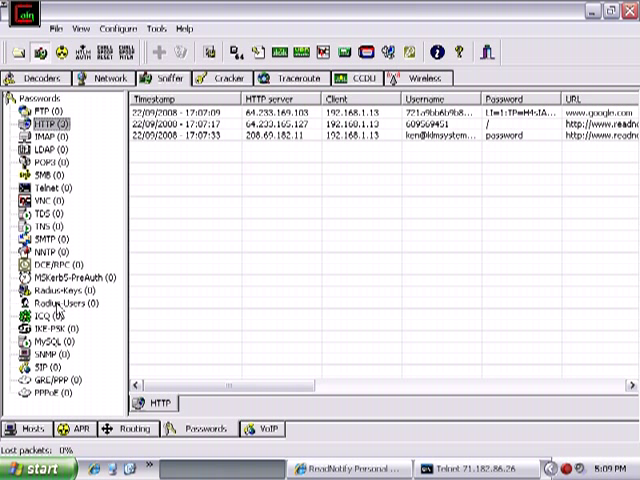
# Select the Telnet group in the Passwords tree to view captured Telnet logins (still empty).
pyautogui.click(48, 188)
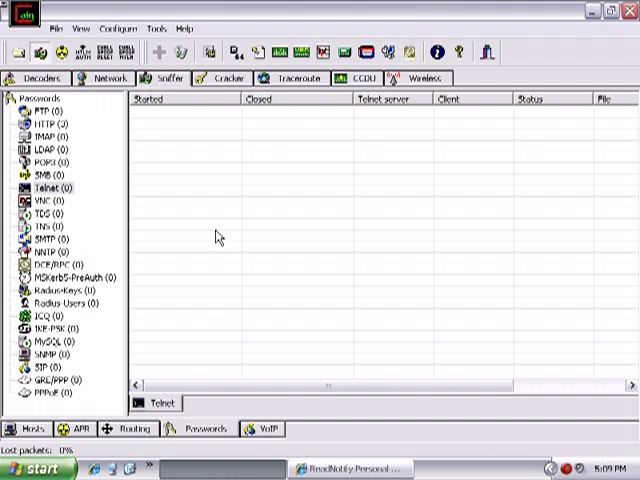
pyautogui.moveTo(210, 222)
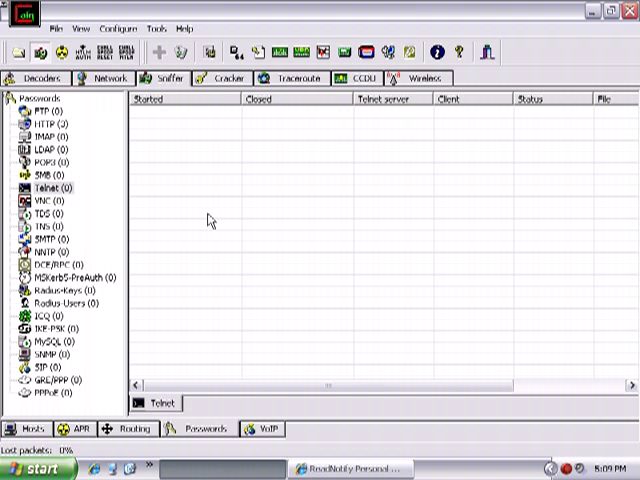
pyautogui.moveTo(208, 204)
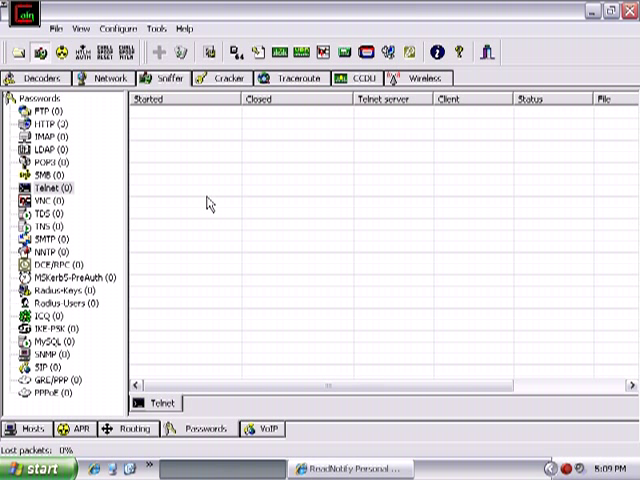
pyautogui.moveTo(204, 196)
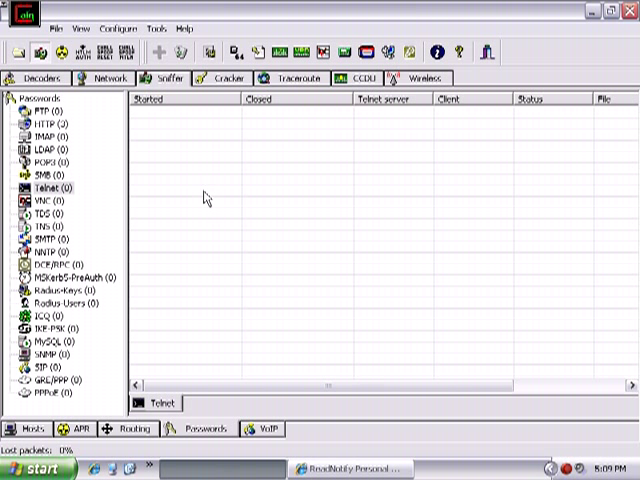
pyautogui.moveTo(200, 196)
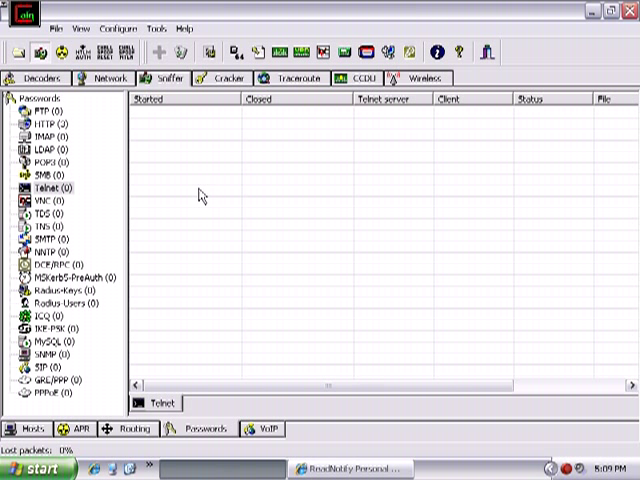
pyautogui.moveTo(236, 244)
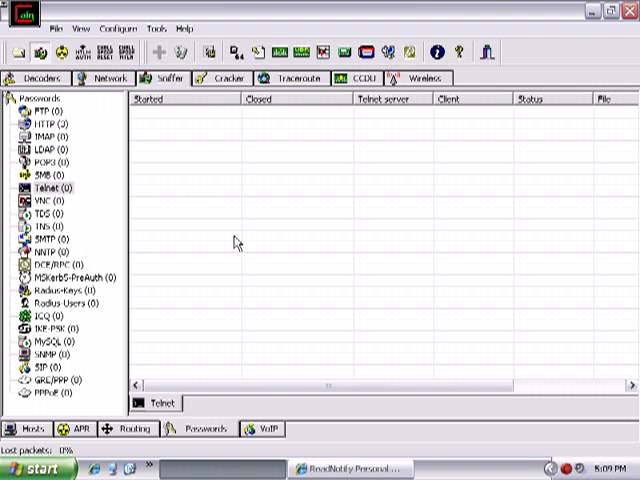
pyautogui.moveTo(248, 256)
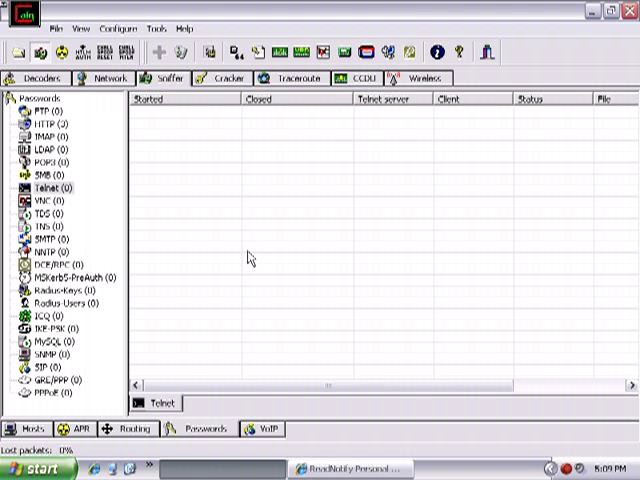
pyautogui.moveTo(280, 166)
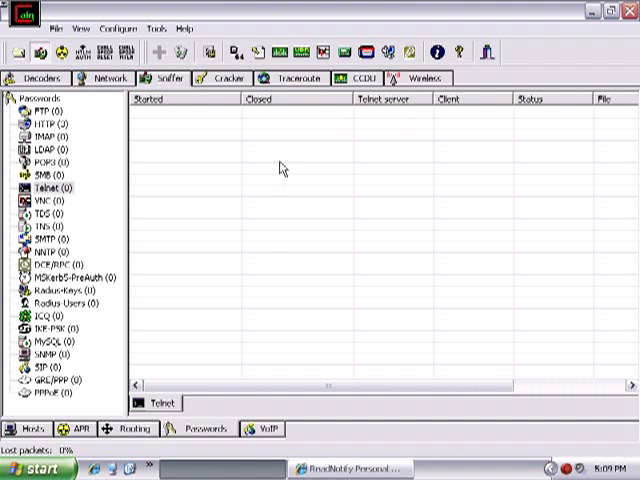
pyautogui.moveTo(344, 186)
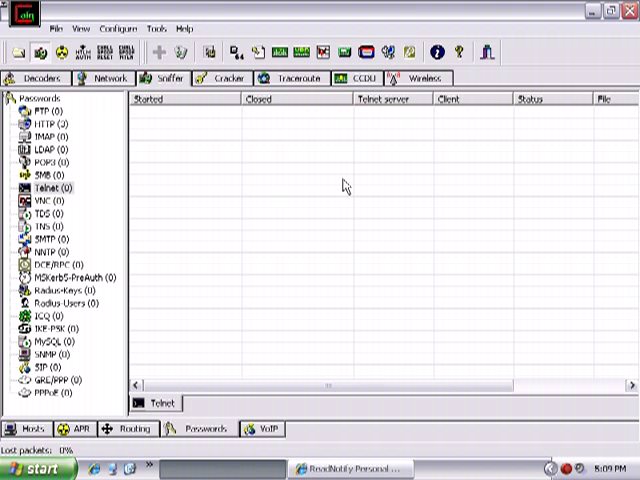